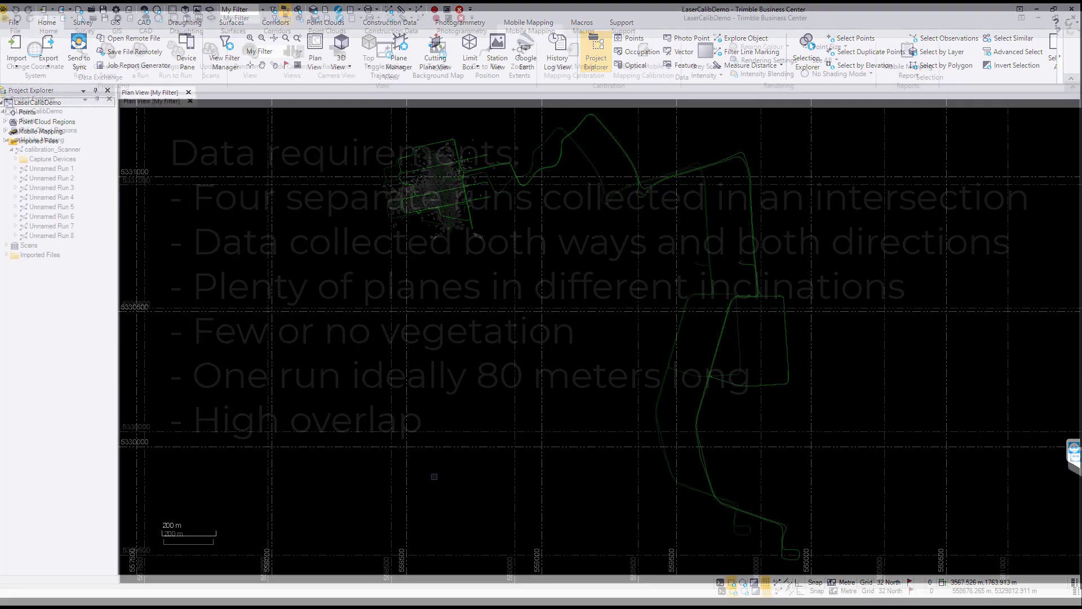
Zoom the plan view in on the street intersection where the eight run trajectories cross.
click(529, 30)
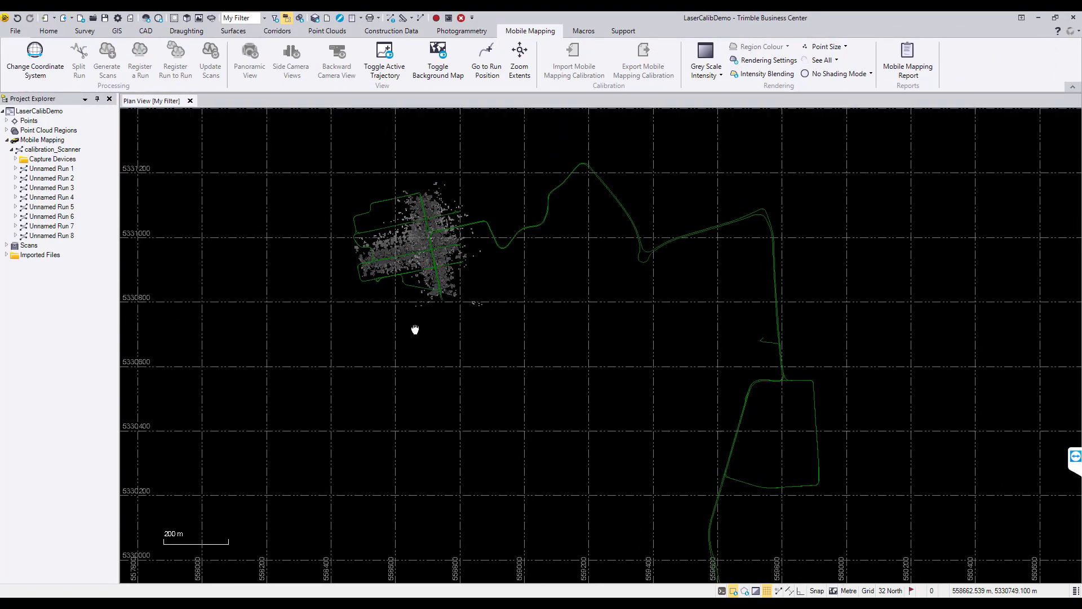
scroll(up, 3)
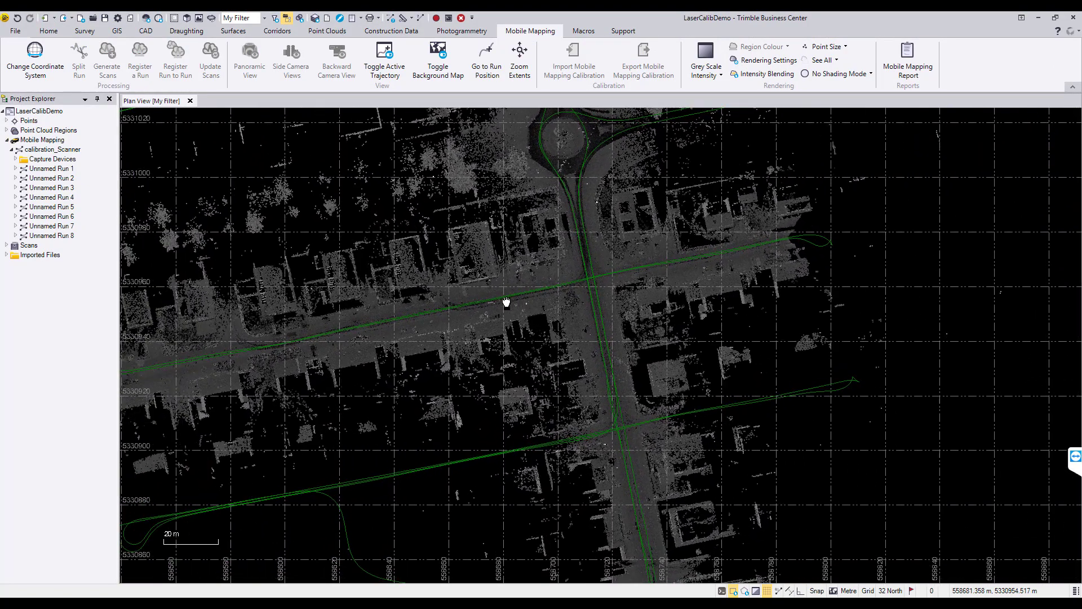
scroll(down, 3)
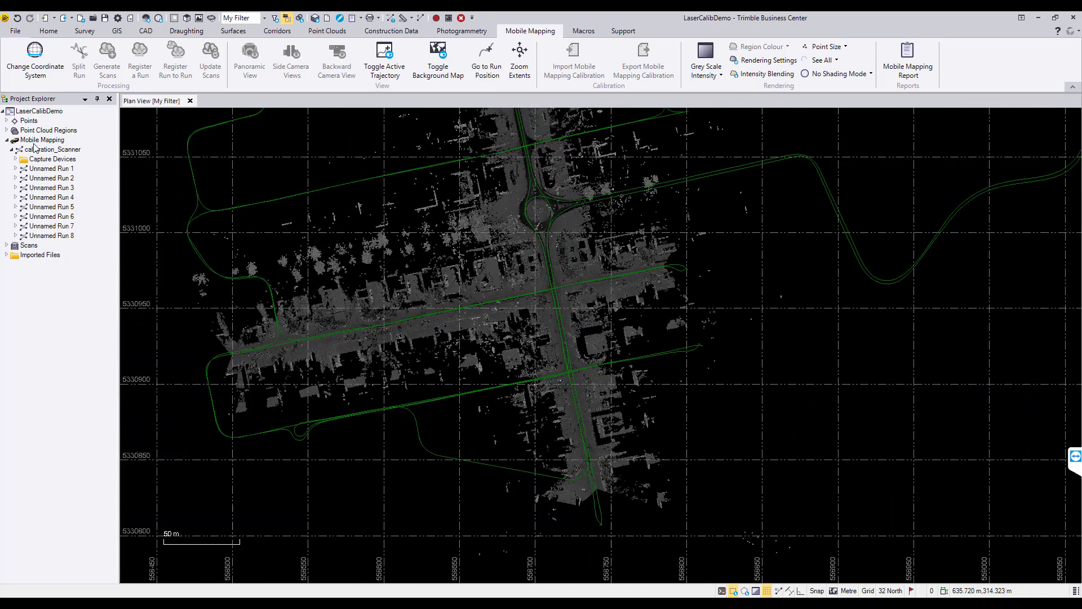
Activate trajectories for runs 3, 4, 7 and 8 and expand Capture Devices.
click(51, 191)
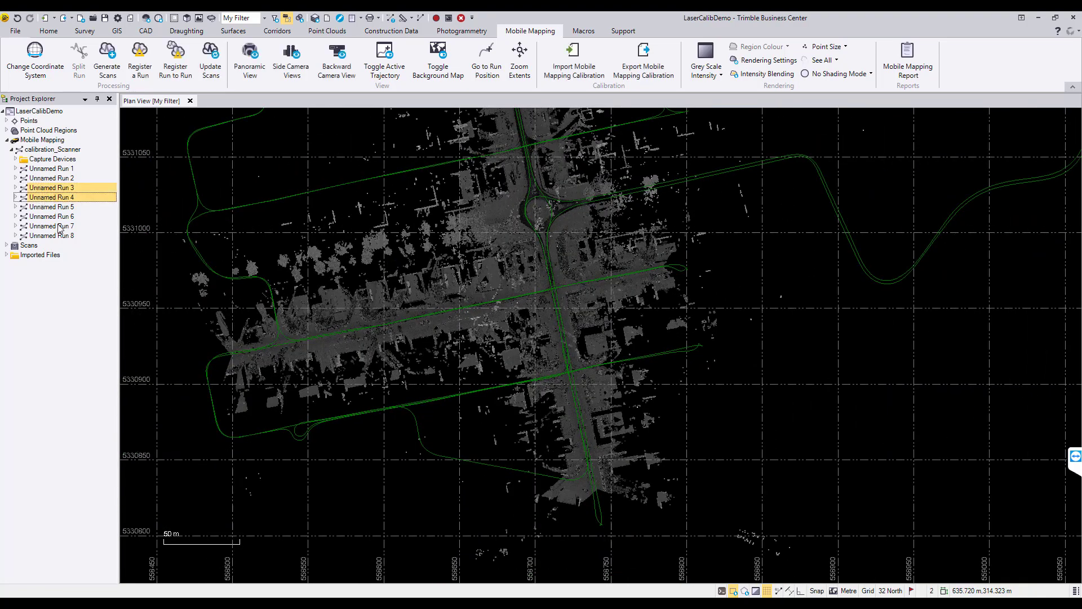
right_click(52, 235)
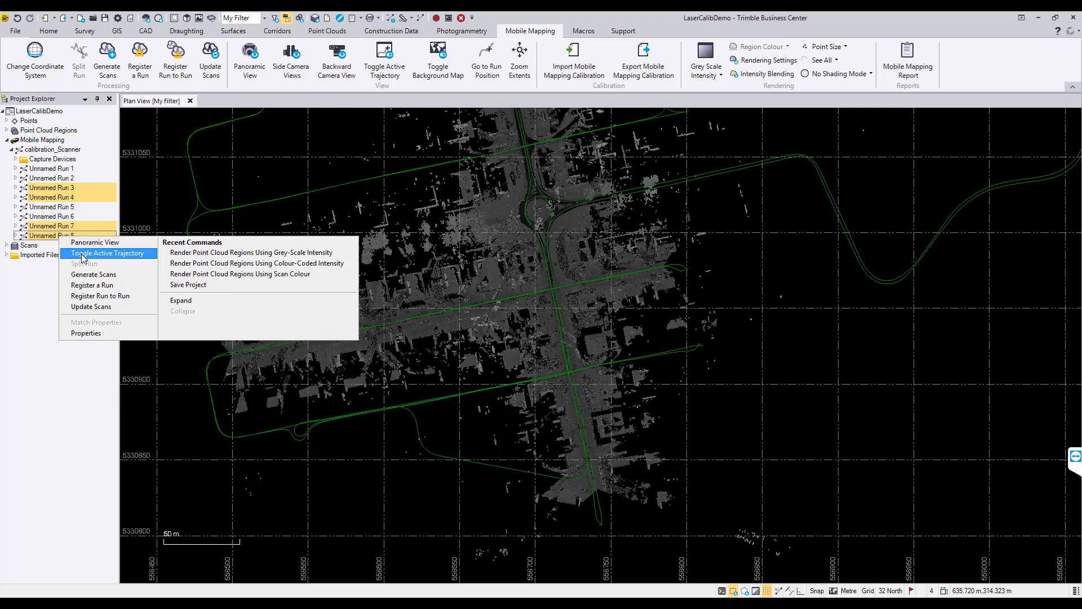
click(111, 253)
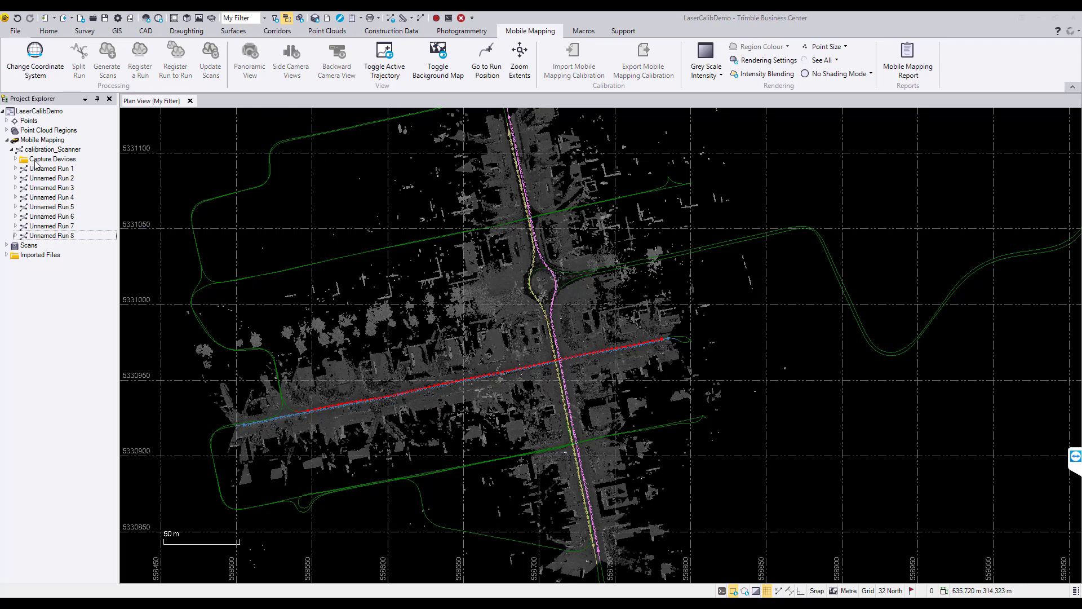
click(16, 159)
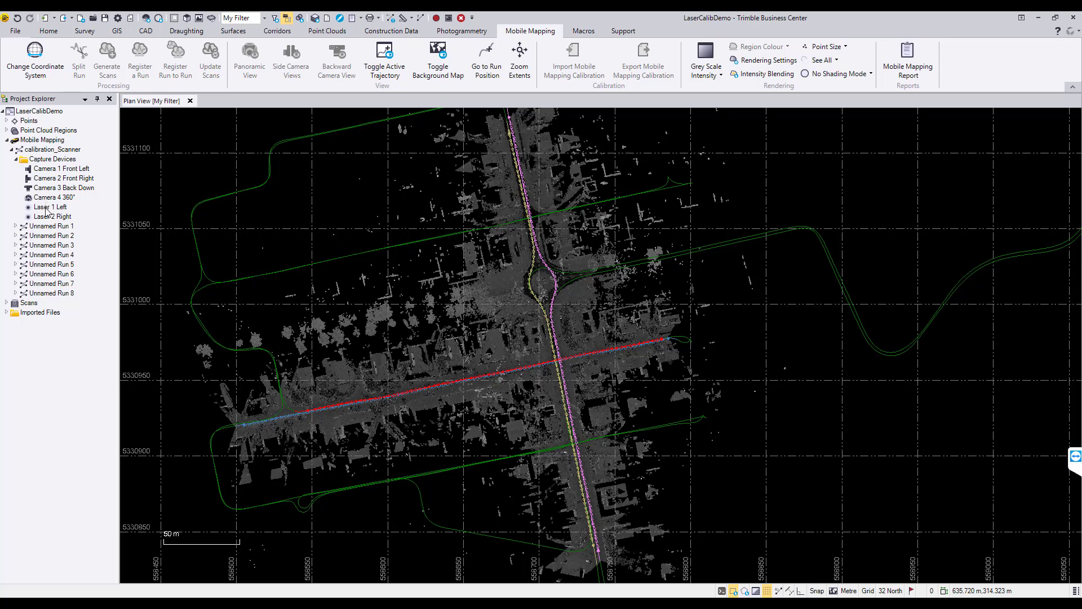
Start Calibrate Laser Scanners from Laser 1 Left's context menu.
right_click(50, 206)
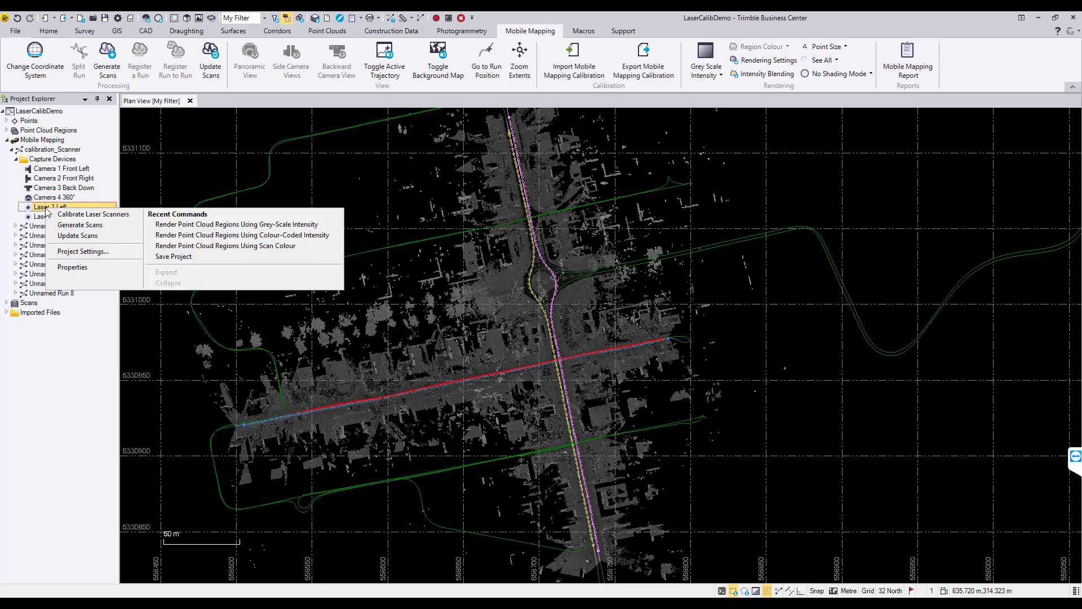
mouse_move(93, 214)
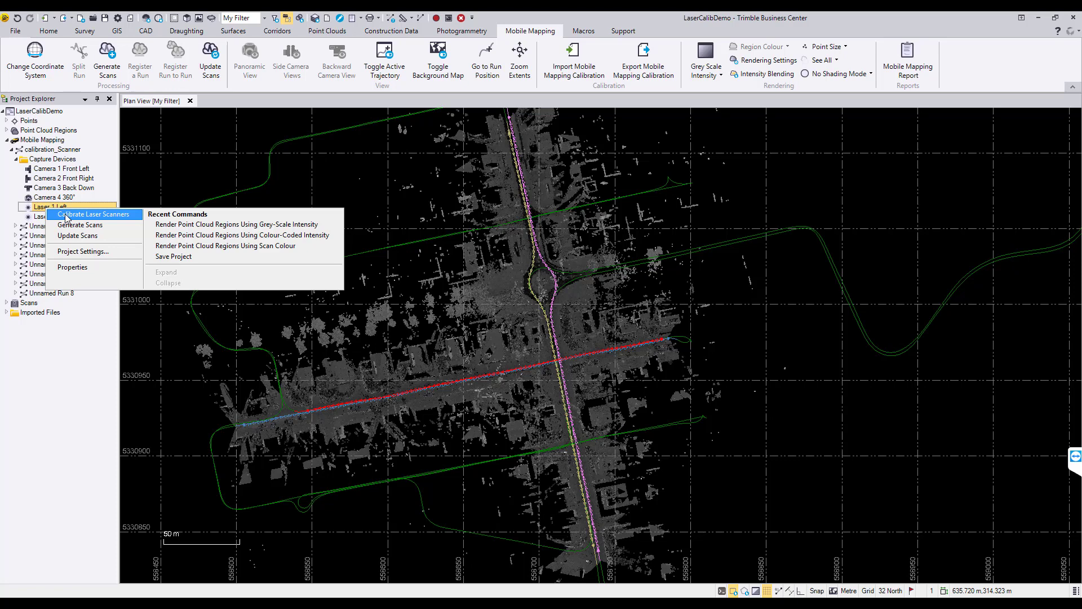
click(93, 213)
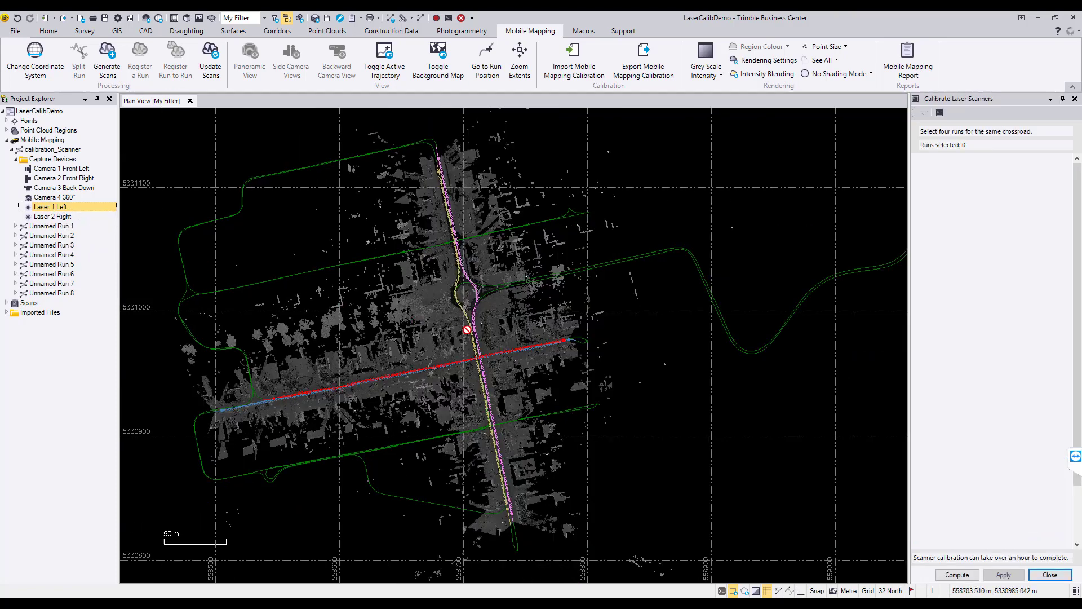
mouse_move(182, 250)
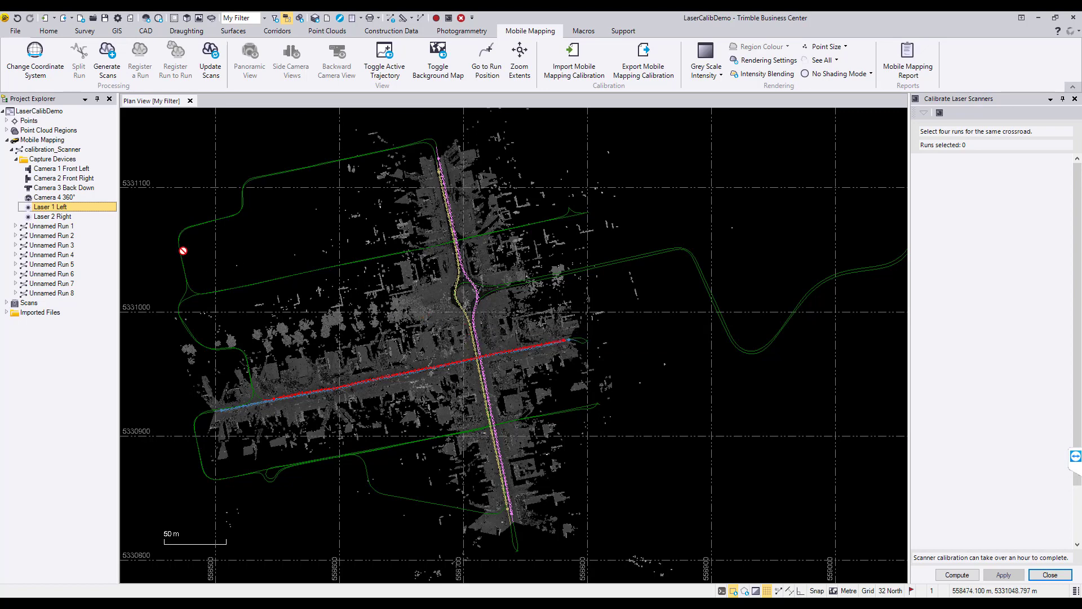
Choose runs 3, 4, 7 and 8 and view Laser 2 Right's current angles.
click(51, 254)
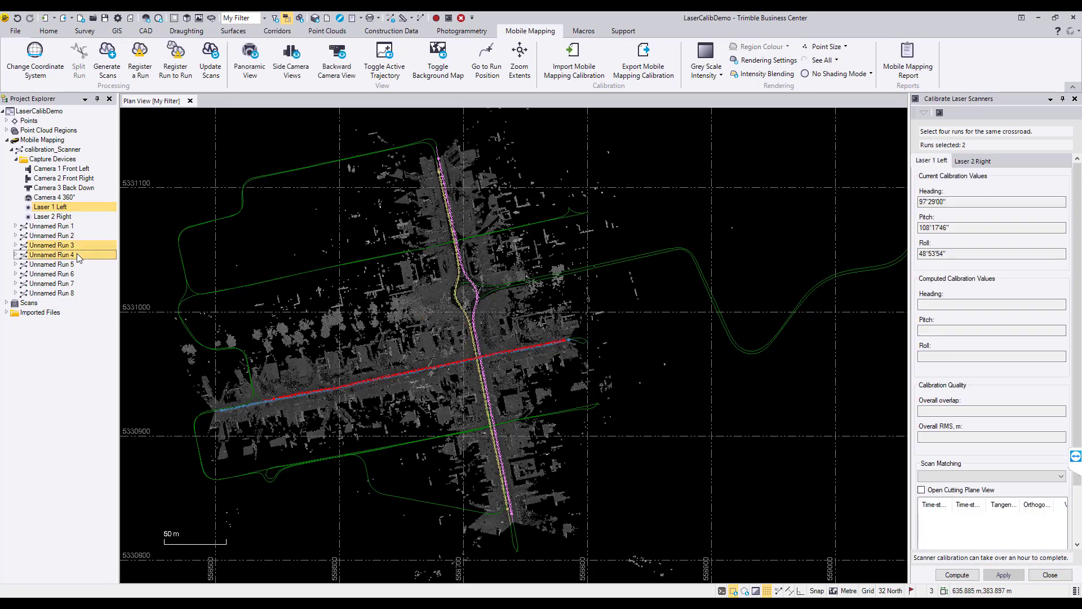
click(52, 293)
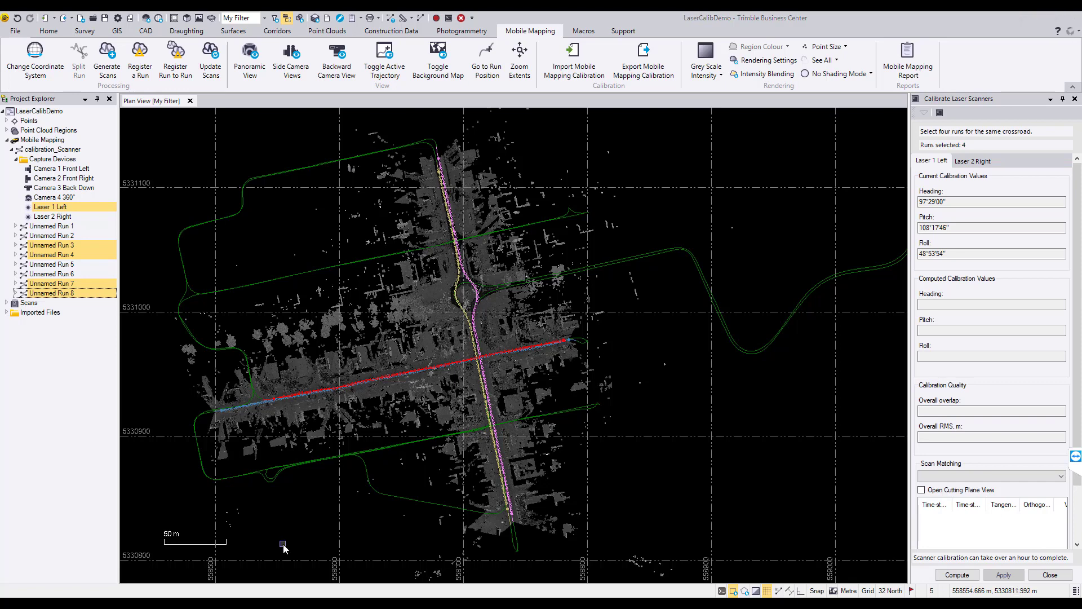
mouse_move(667, 442)
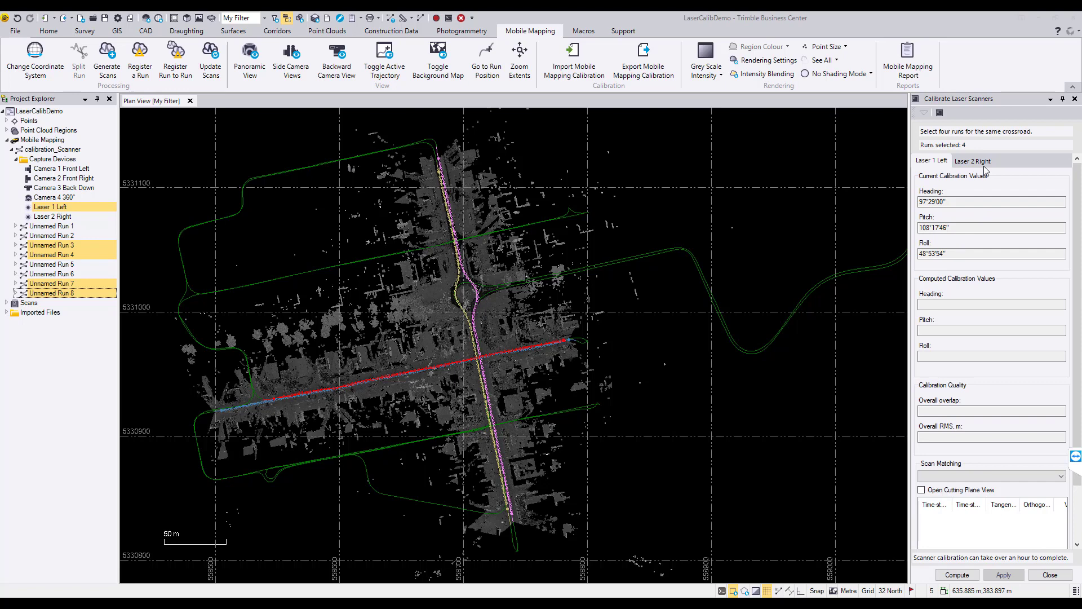
click(972, 160)
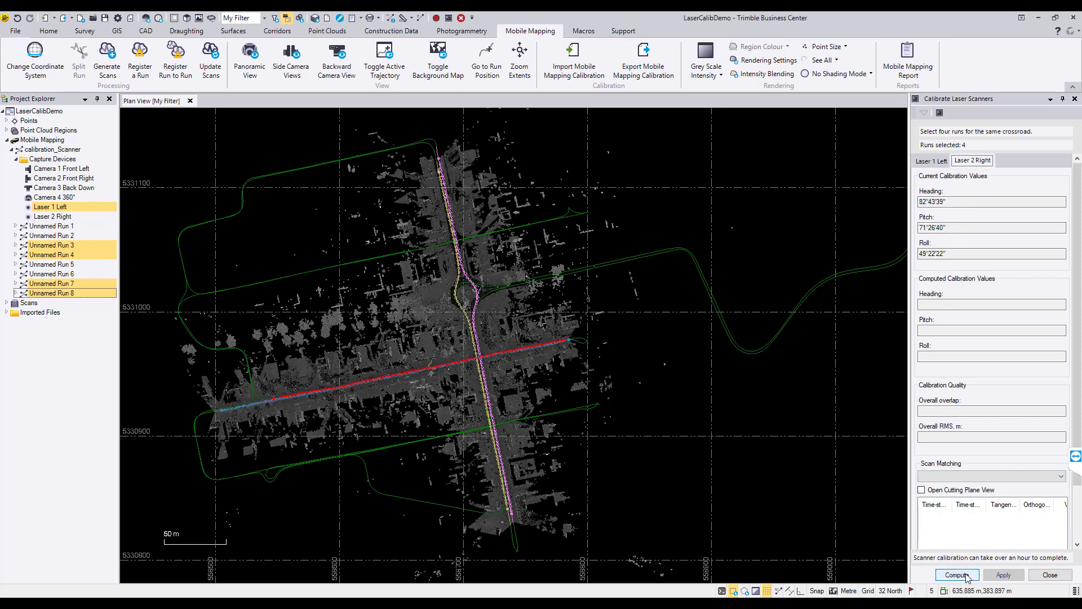
Compute calibration, giving Laser 1 Left 16.88% overlap and 0.006 m RMS.
click(957, 574)
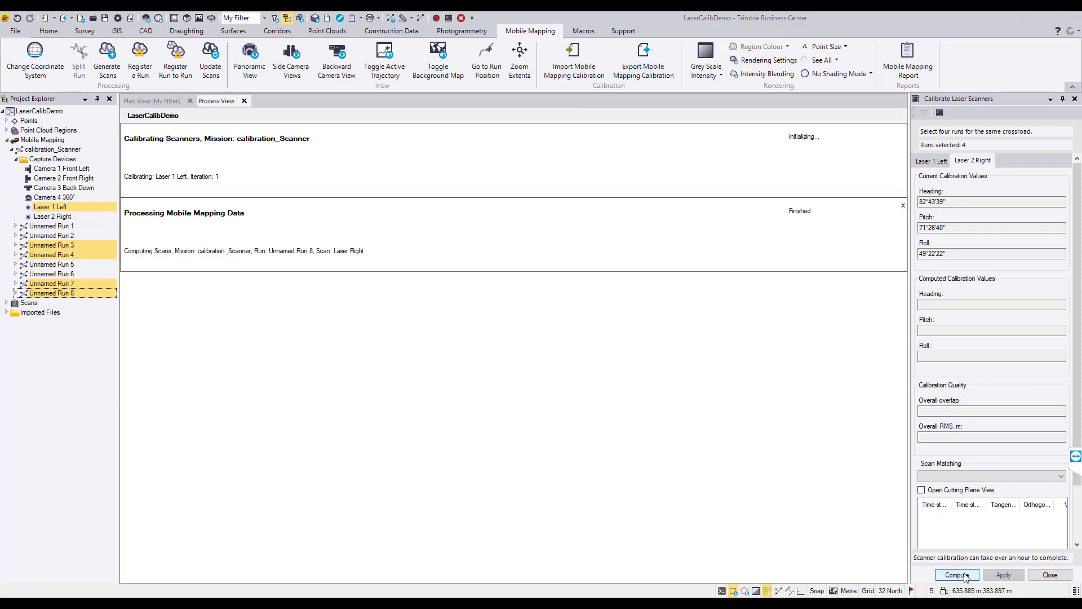
click(957, 574)
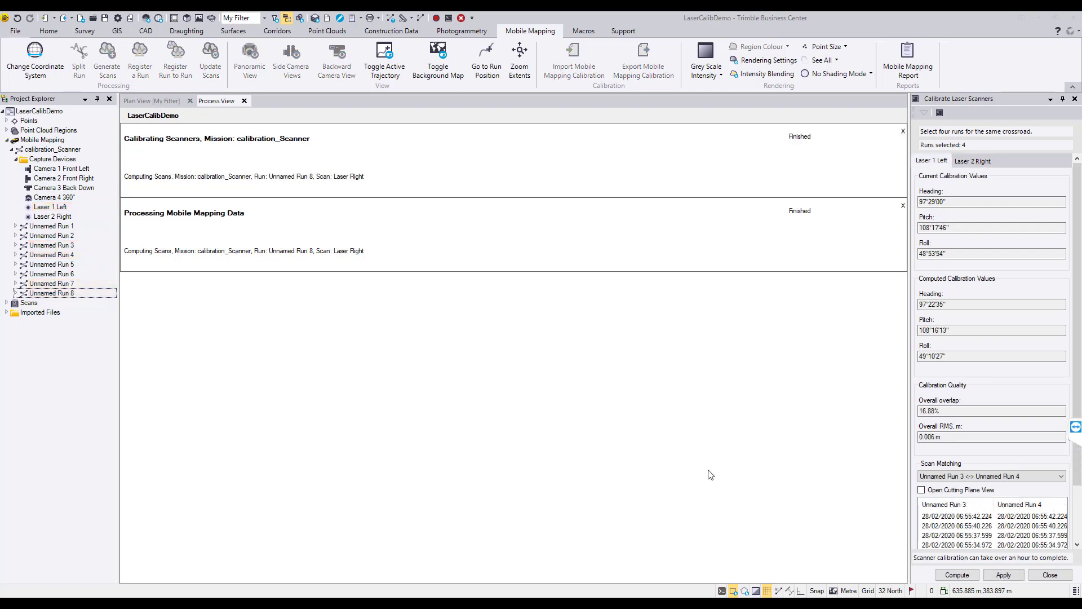
mouse_move(816, 324)
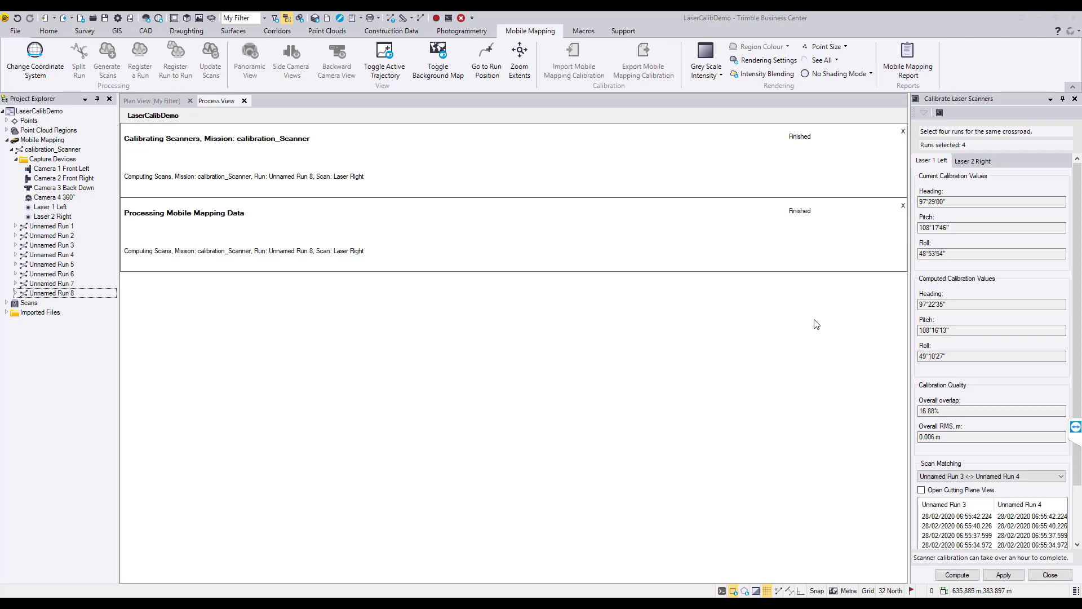
mouse_move(921, 341)
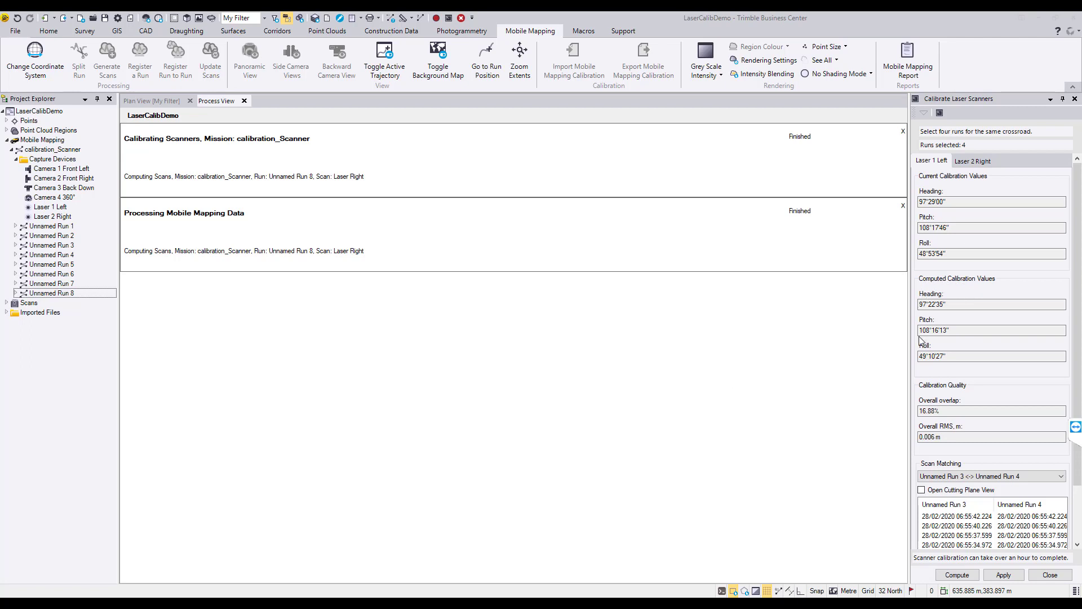
Review Laser 2 Right's results and scan matching for Run 3<->4 and Run 7<->8.
click(972, 160)
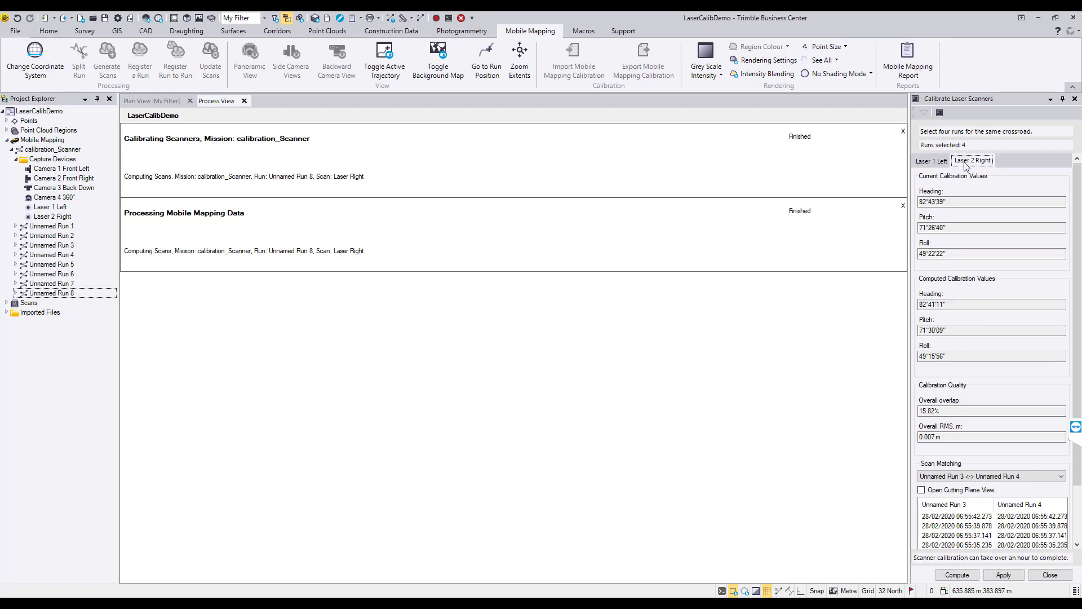
mouse_move(925, 303)
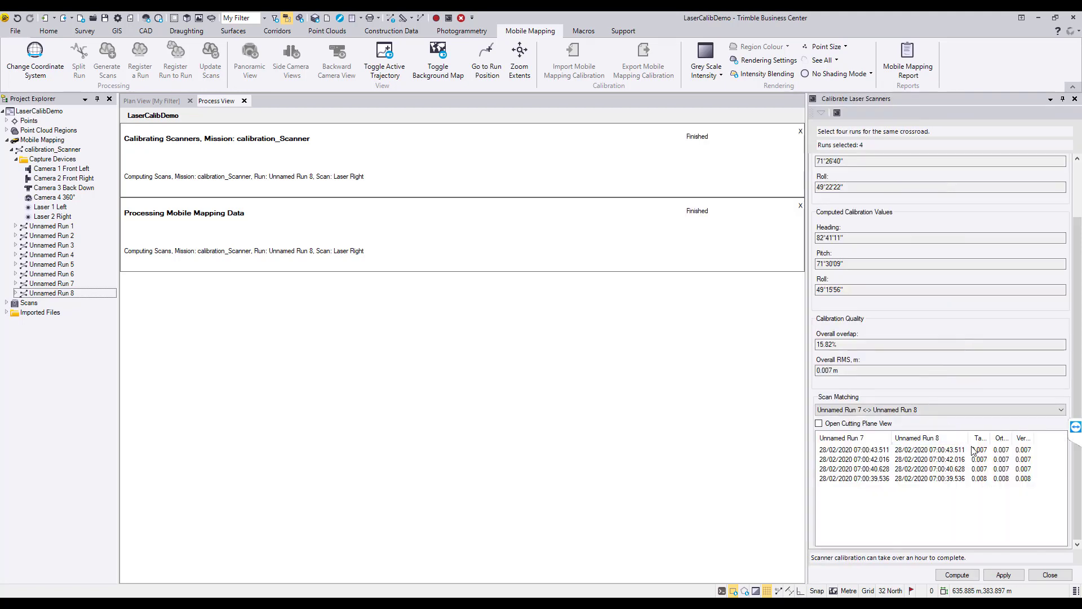
click(1060, 409)
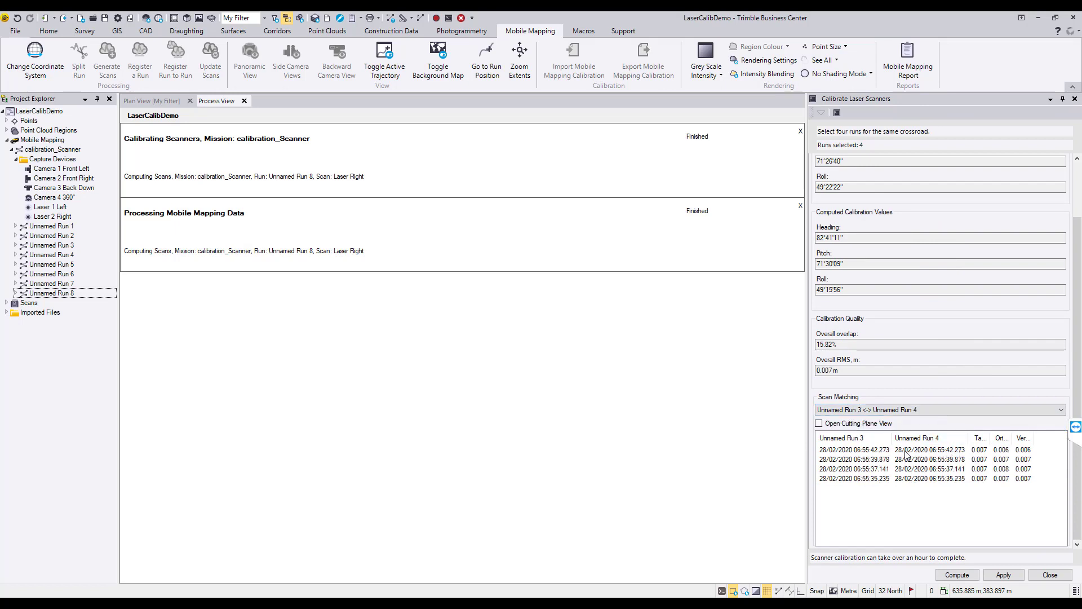
click(1062, 409)
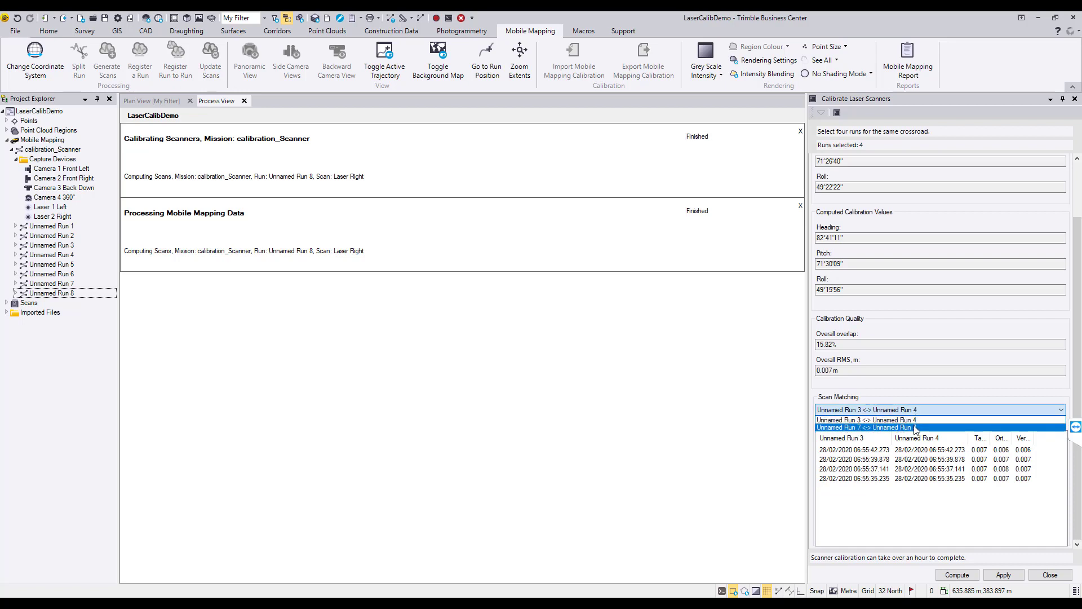
click(864, 427)
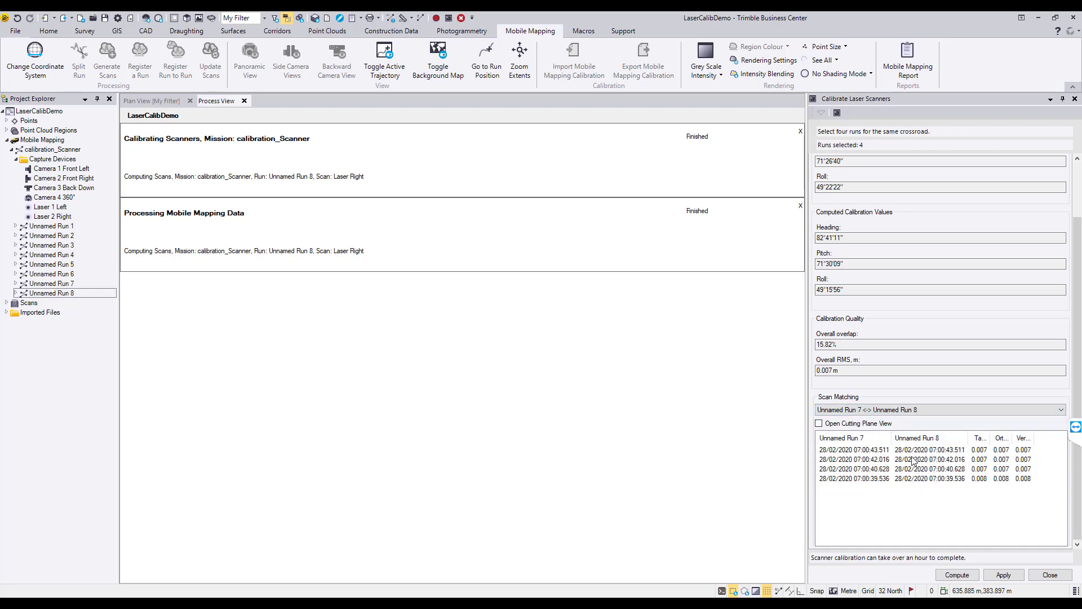
click(917, 437)
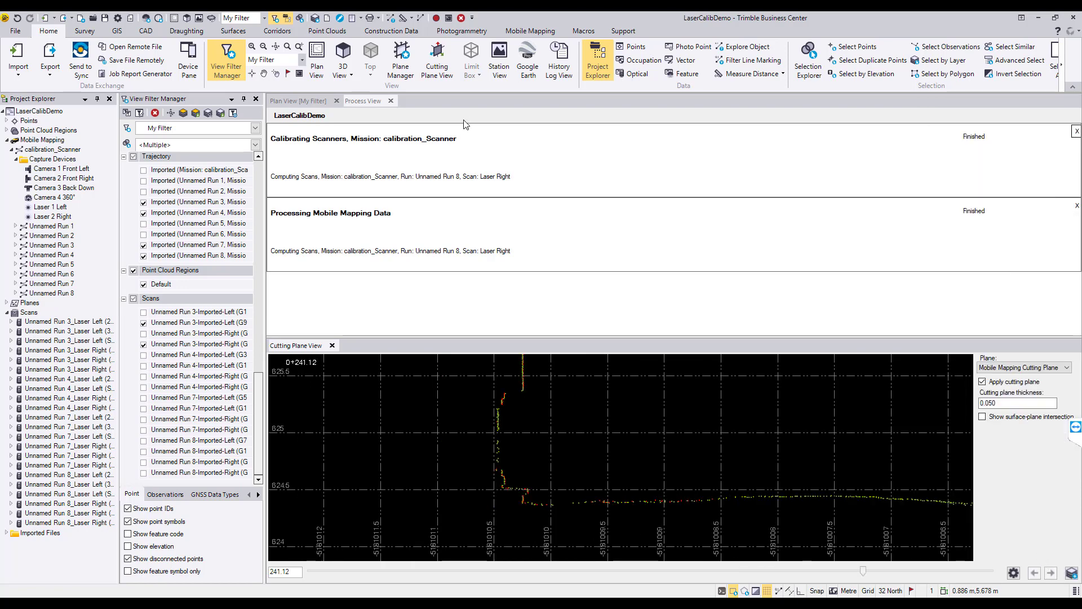
Return to the Mobile Mapping tools with the cutting-plane section still displayed.
click(529, 31)
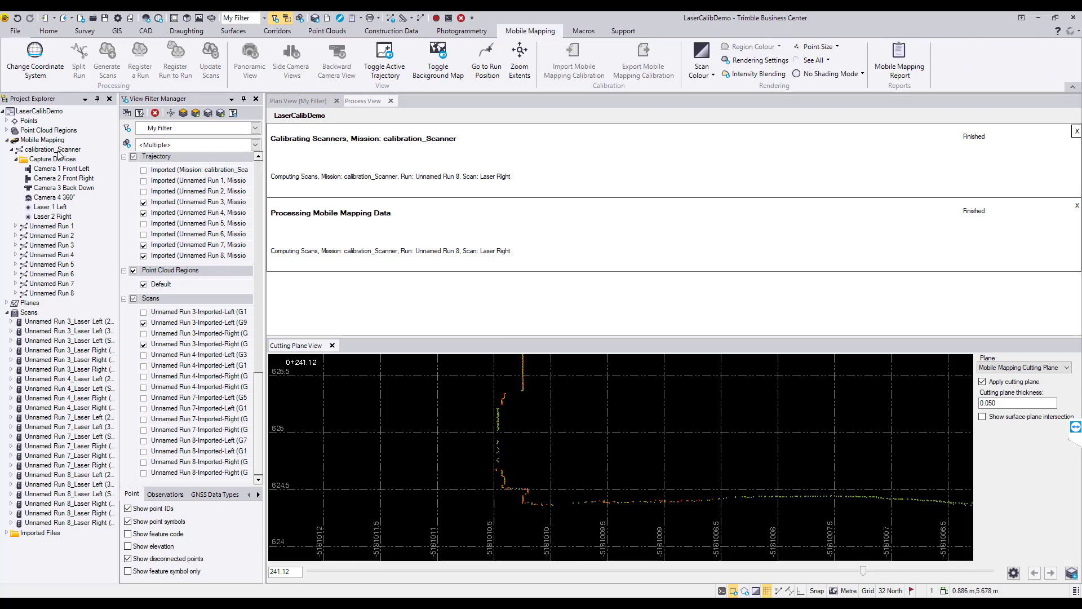
click(211, 58)
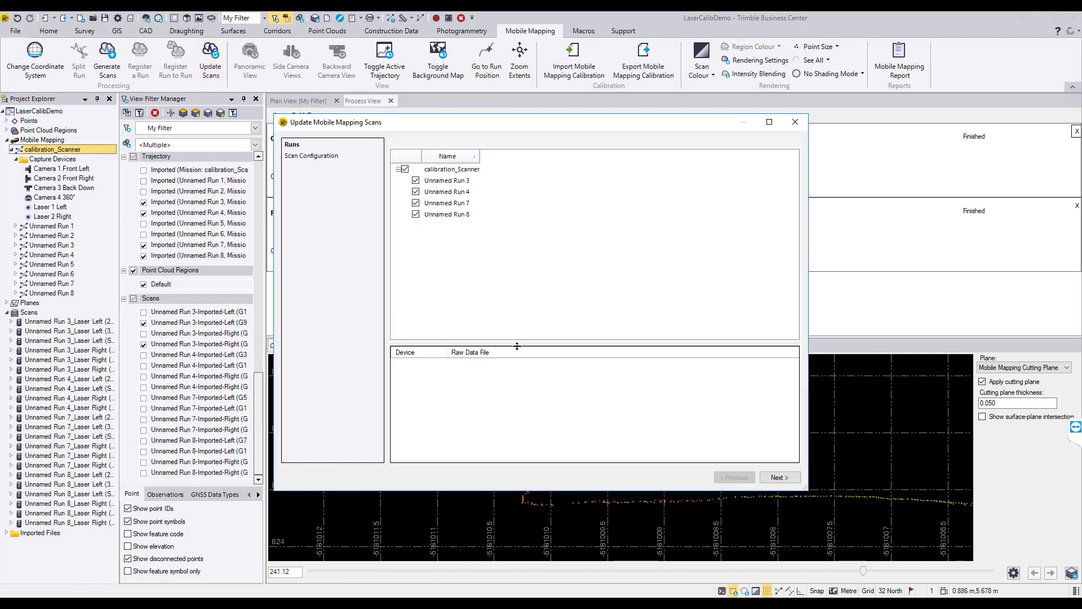
click(778, 477)
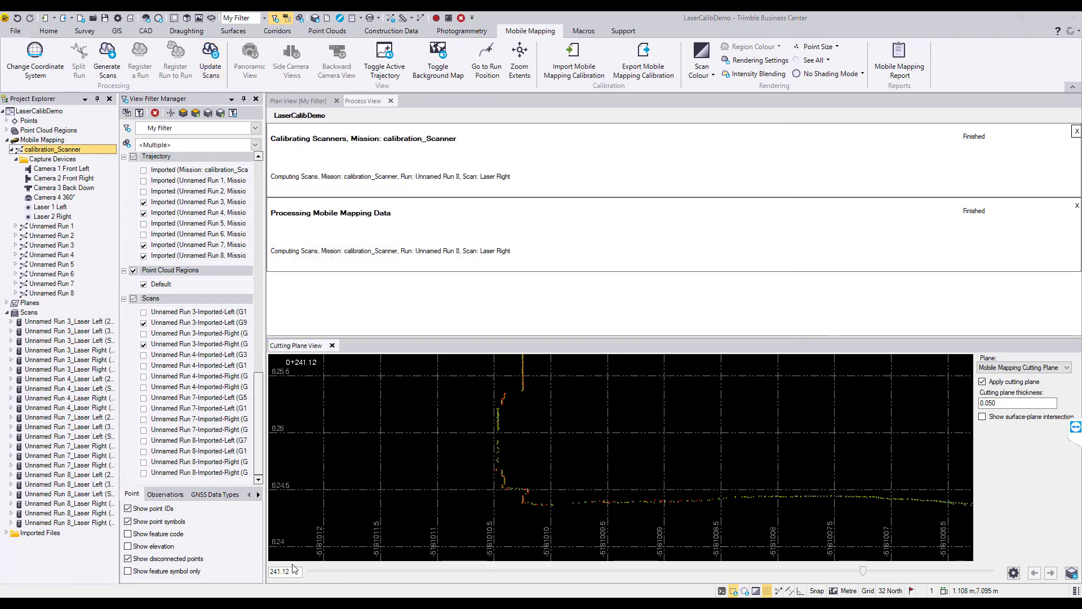